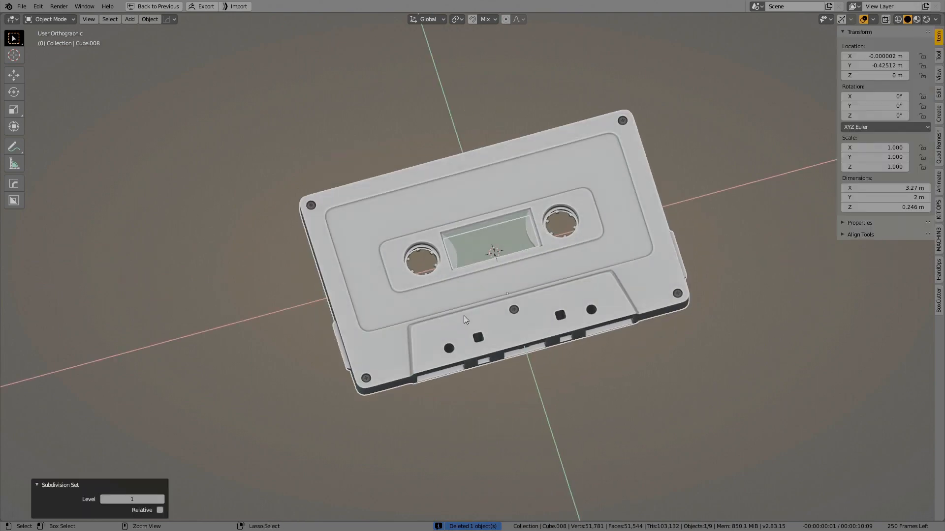
Boolean-cut the reel hole with a cylinder cutter and recess the window faces into the slab top.
{"action": "left_click", "coordinate": [314, 7]}
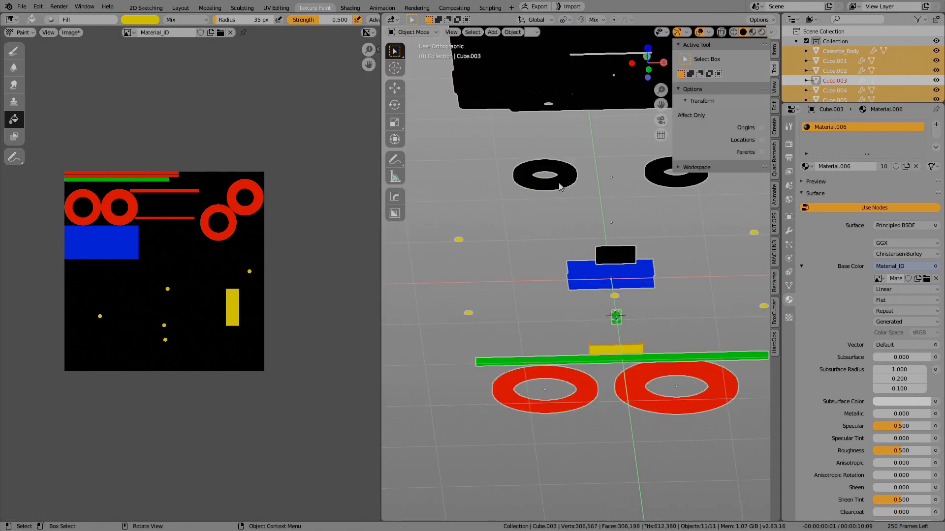
{"action": "left_click", "coordinate": [208, 7]}
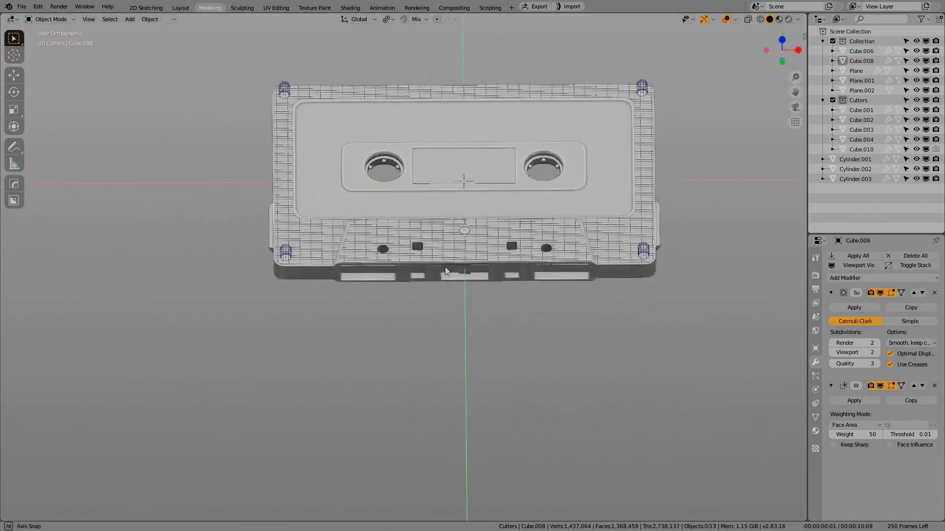
{"action": "left_click", "coordinate": [373, 8]}
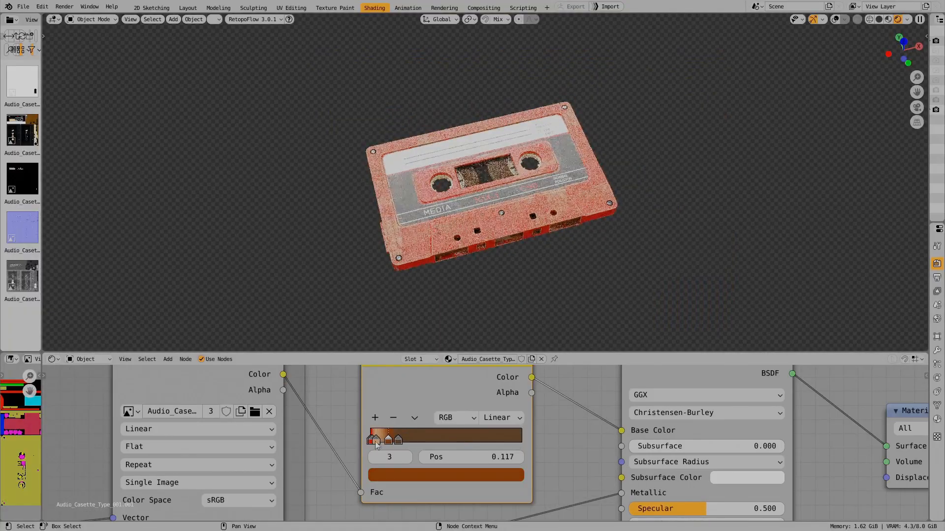
{"action": "left_click", "coordinate": [372, 440]}
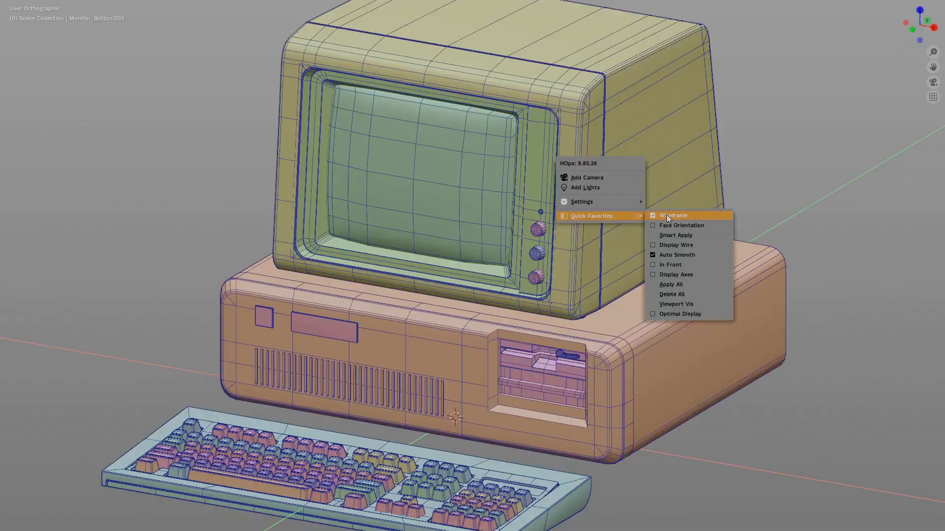
{"action": "left_click", "coordinate": [672, 216]}
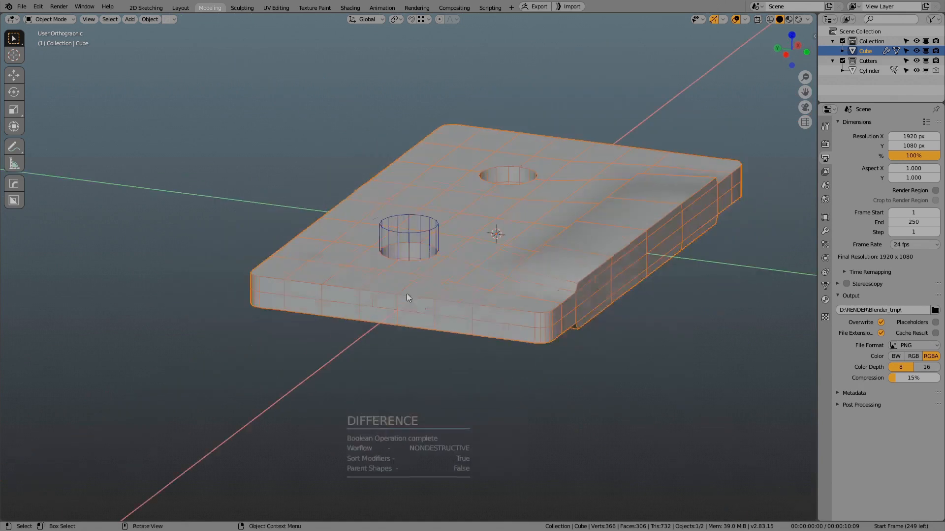
{"action": "key", "text": "Tab"}
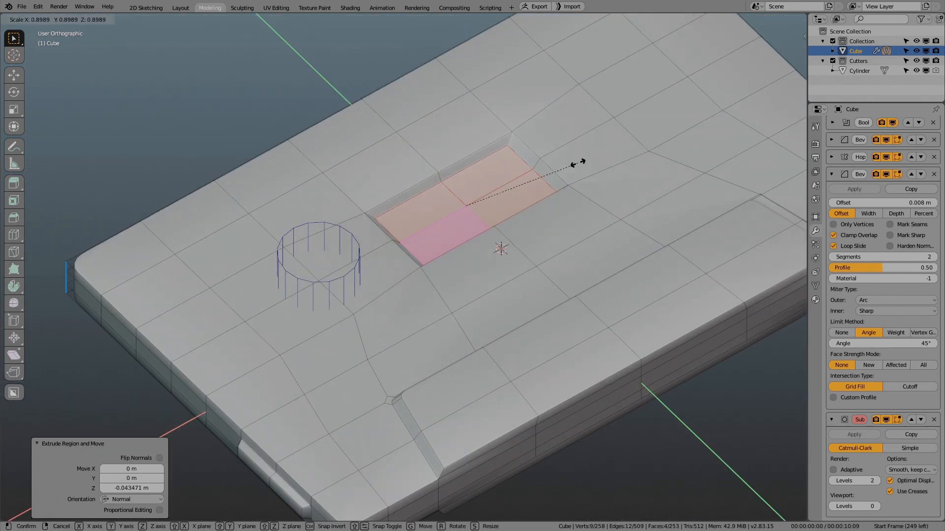
{"action": "key", "text": "Tab"}
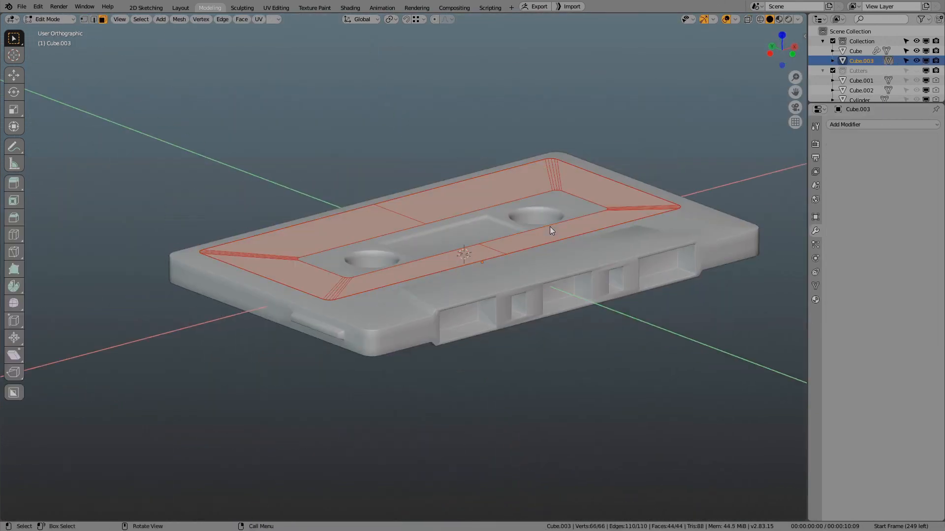
Leave Edit Mode and boolean-difference the label frame cutter into the cassette top.
{"action": "key", "text": "Tab"}
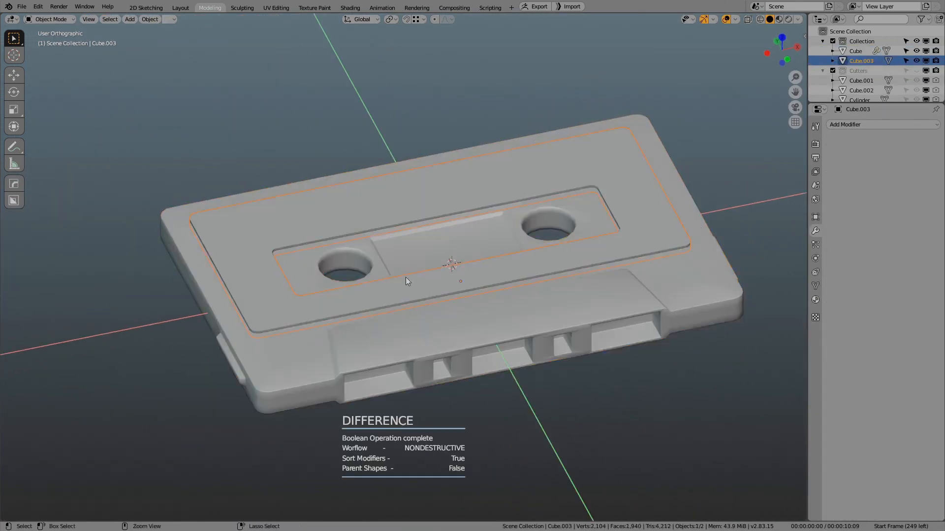
{"action": "left_click", "coordinate": [854, 50]}
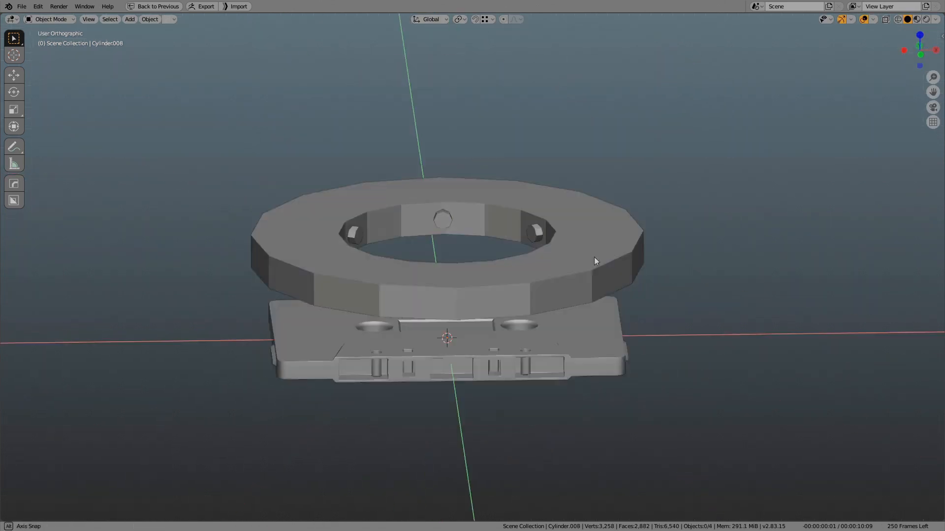
Enter Edit Mode on the reel cylinder and box-select its toothed ring geometry.
{"action": "key", "text": "Tab"}
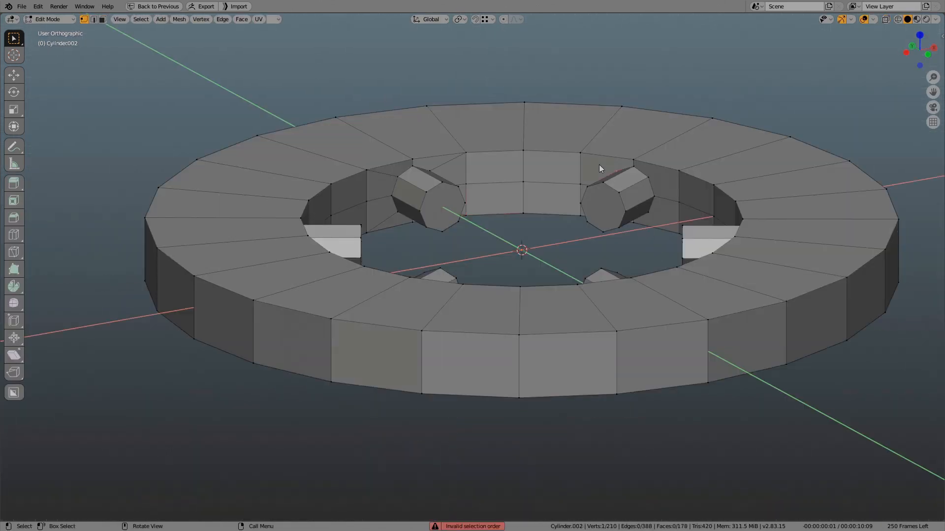
{"action": "left_click_drag", "start_coordinate": [599, 169], "coordinate": [488, 266]}
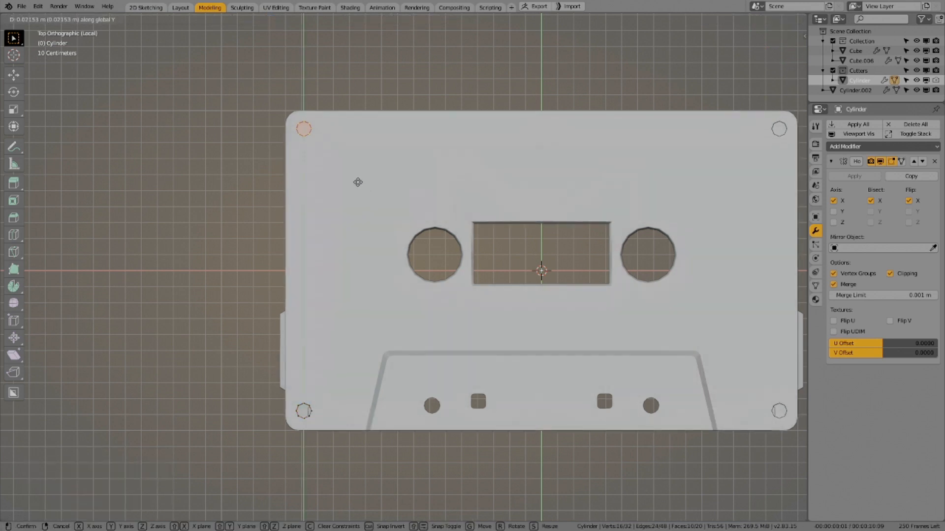
Edit the screw-hole cutter cylinder so the Mirror modifier places it at all four corners.
{"action": "key", "text": "Tab"}
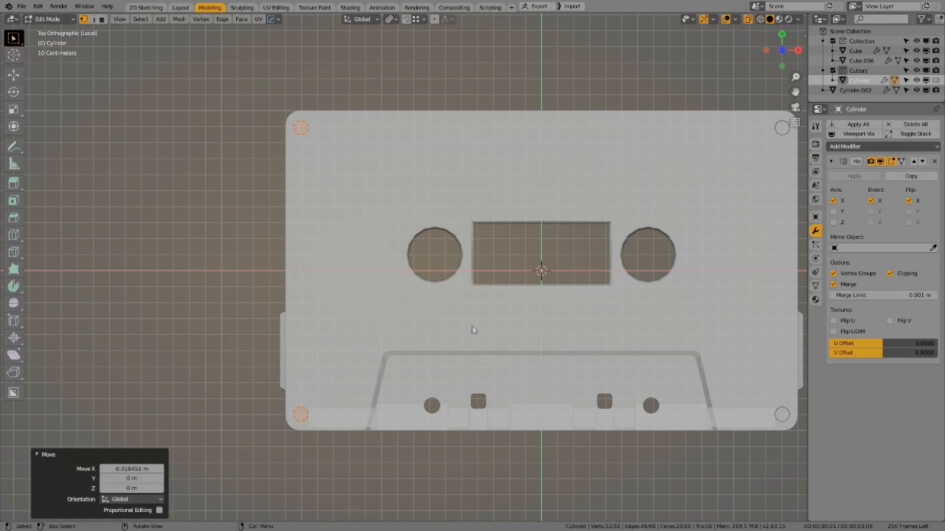
{"action": "key", "text": "Tab"}
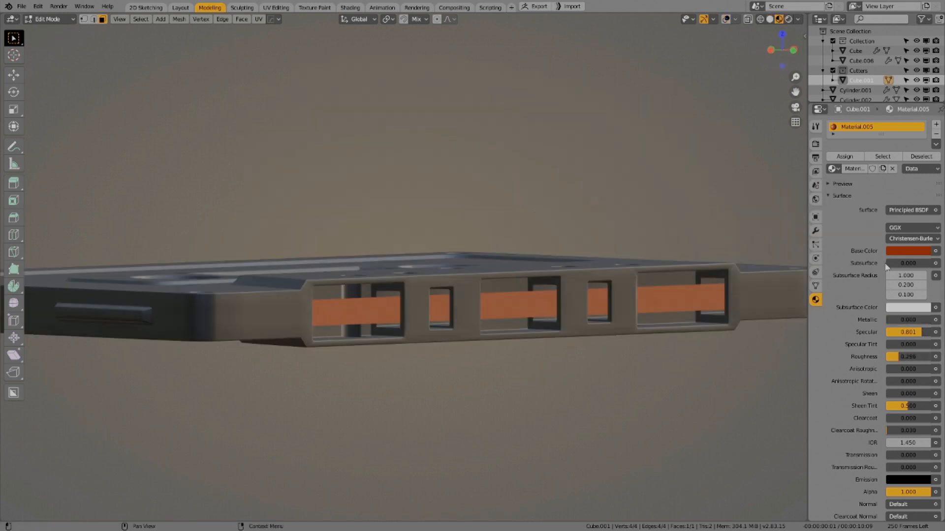
Assign Material.005 with an orange-brown Base Color to the tape faces in the front openings.
{"action": "left_click", "coordinate": [349, 6]}
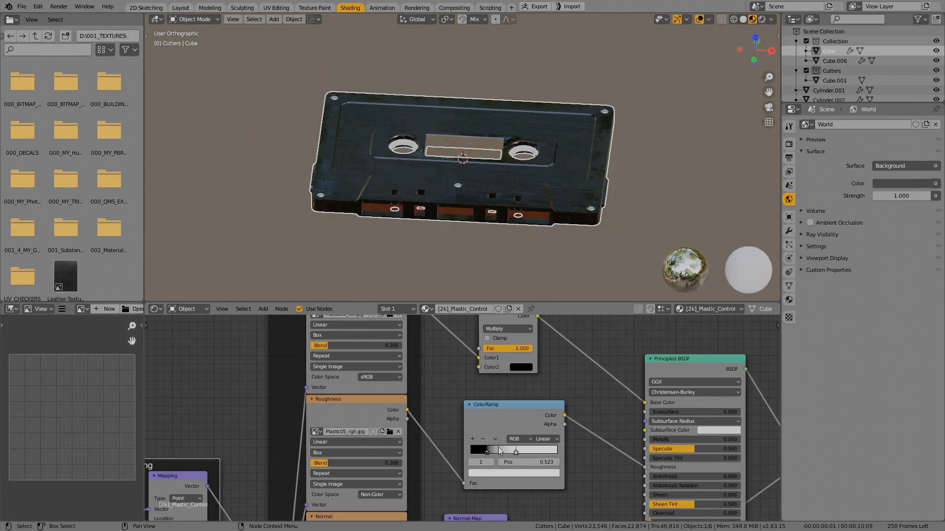
Drag the Roughness ColorRamp stops to 0.005 and 0.950 for stronger scratch contrast.
{"action": "left_click_drag", "start_coordinate": [515, 451], "coordinate": [476, 452]}
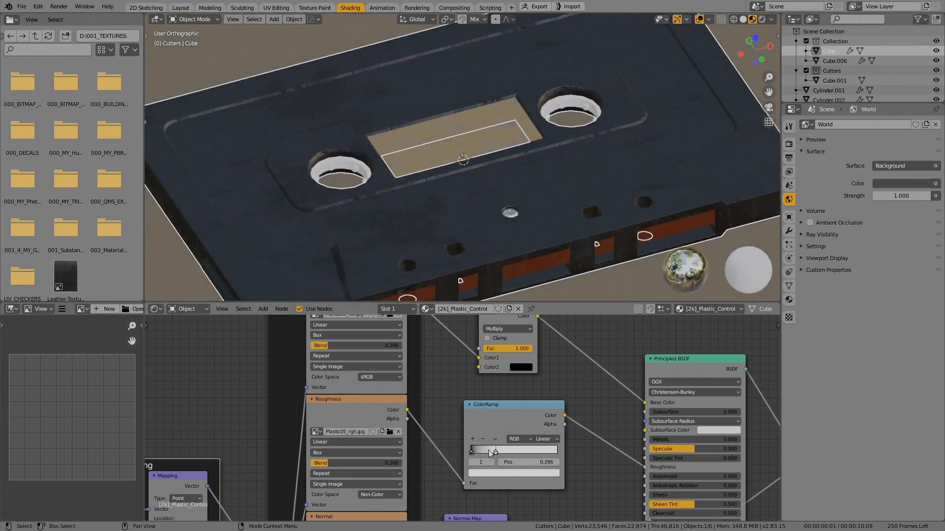
{"action": "left_click_drag", "start_coordinate": [491, 451], "coordinate": [536, 452]}
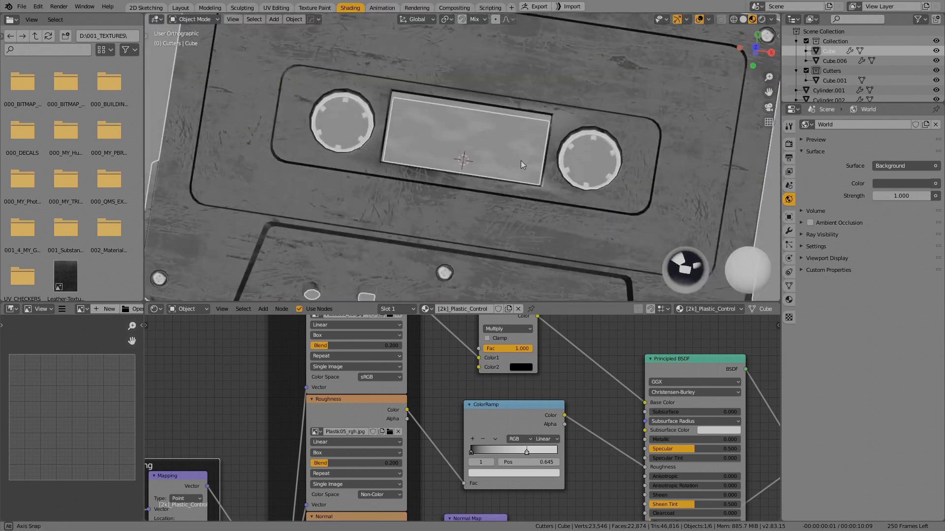
{"action": "left_click_drag", "start_coordinate": [525, 452], "coordinate": [540, 451]}
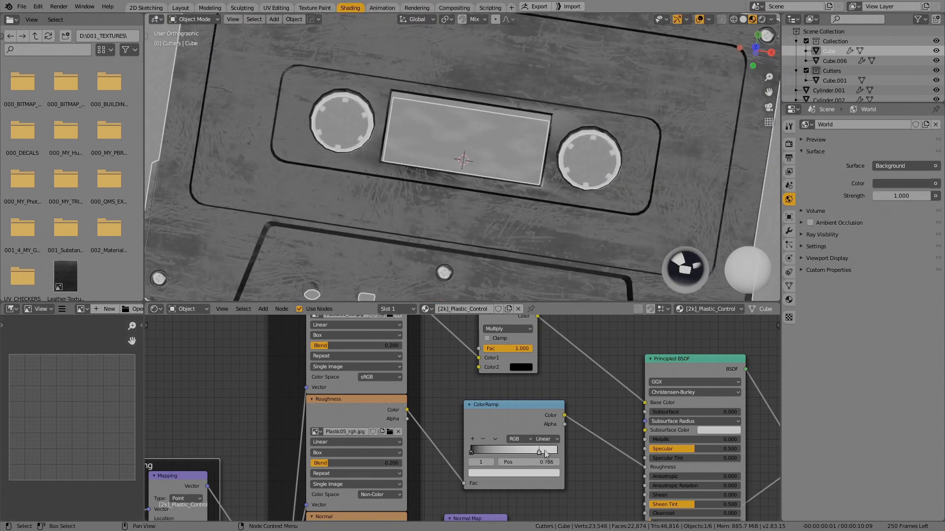
{"action": "left_click_drag", "start_coordinate": [522, 451], "coordinate": [548, 452]}
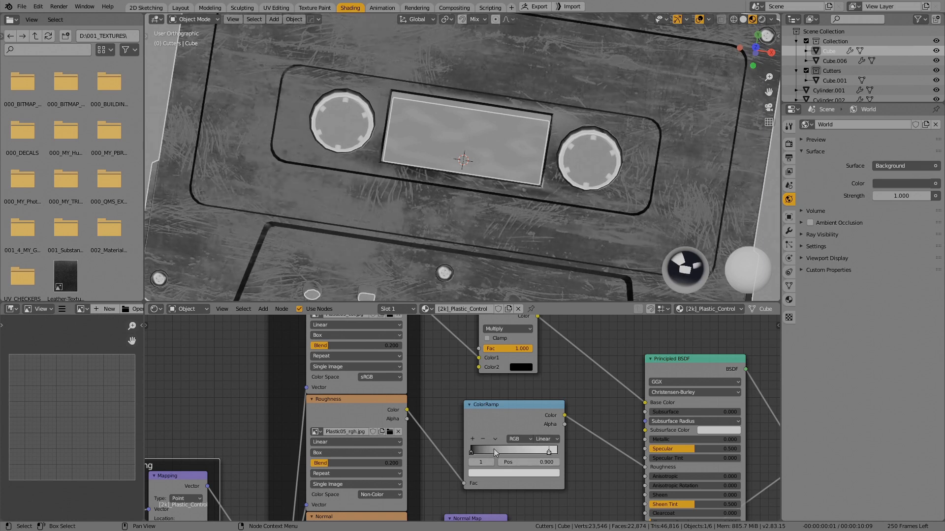
{"action": "left_click_drag", "start_coordinate": [548, 452], "coordinate": [474, 452]}
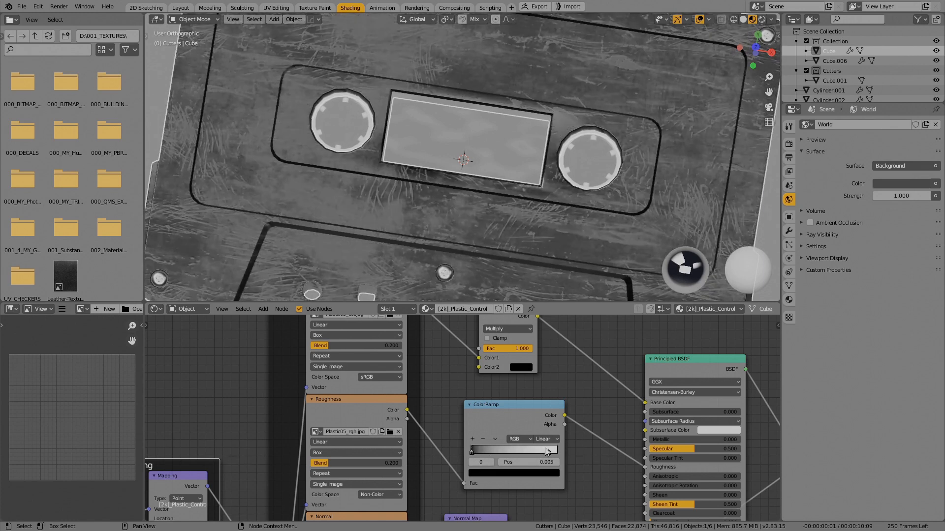
{"action": "left_click_drag", "start_coordinate": [472, 452], "coordinate": [549, 451]}
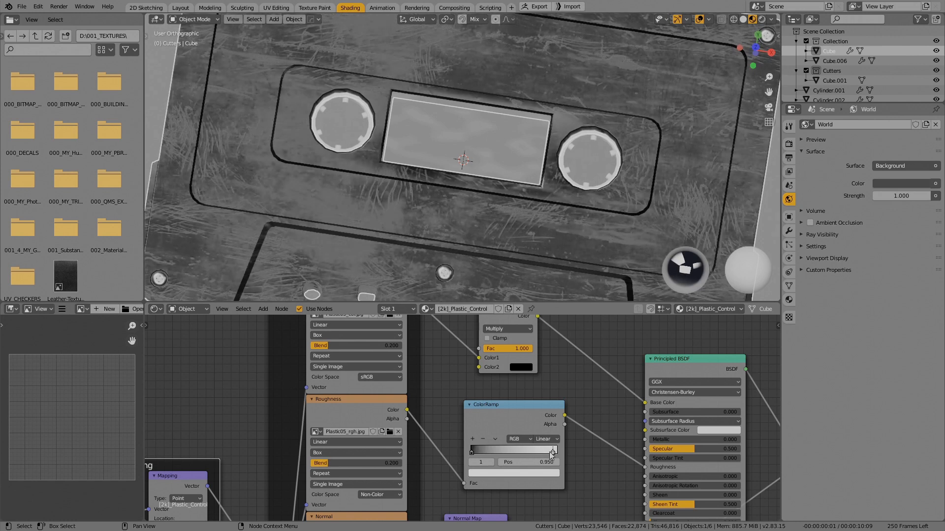
{"action": "left_click", "coordinate": [208, 7]}
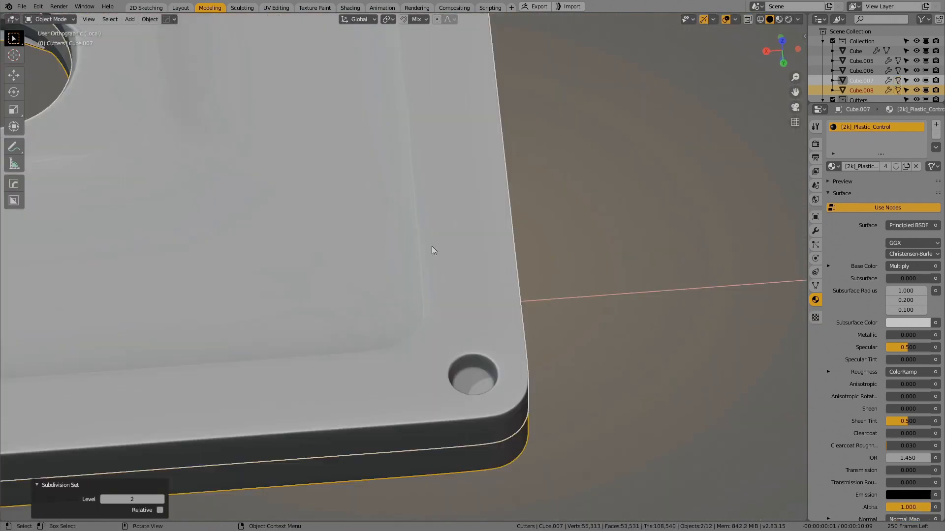
Set the shell's Subdivision level to 2 and check its corners and holes in local top view.
{"action": "key", "text": "Tab"}
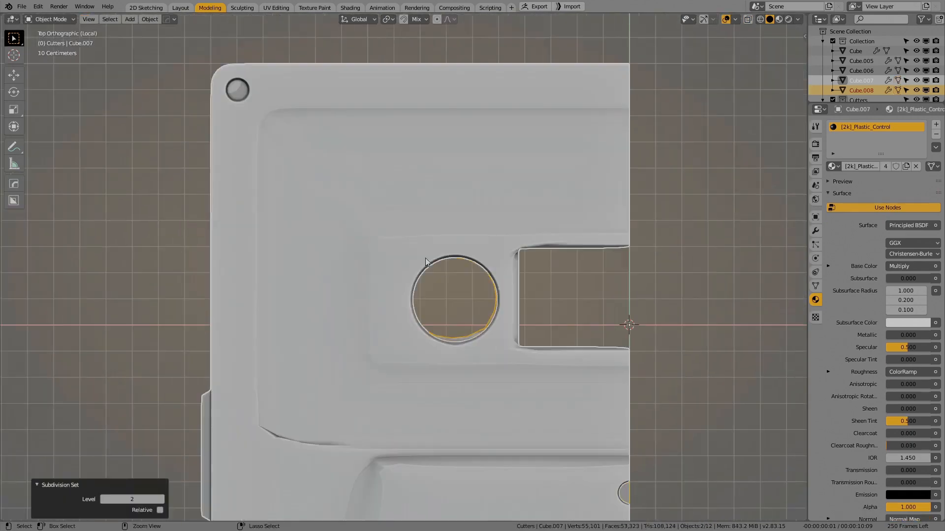
{"action": "key", "text": "Tab"}
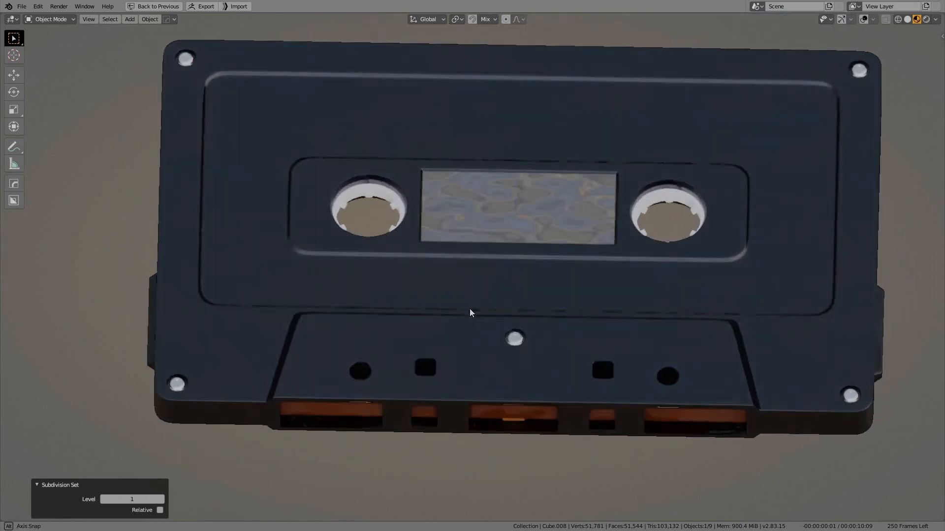
Switch to Rendered shading and zoom on the front edge showing the orange tape.
{"action": "key", "text": "Tab"}
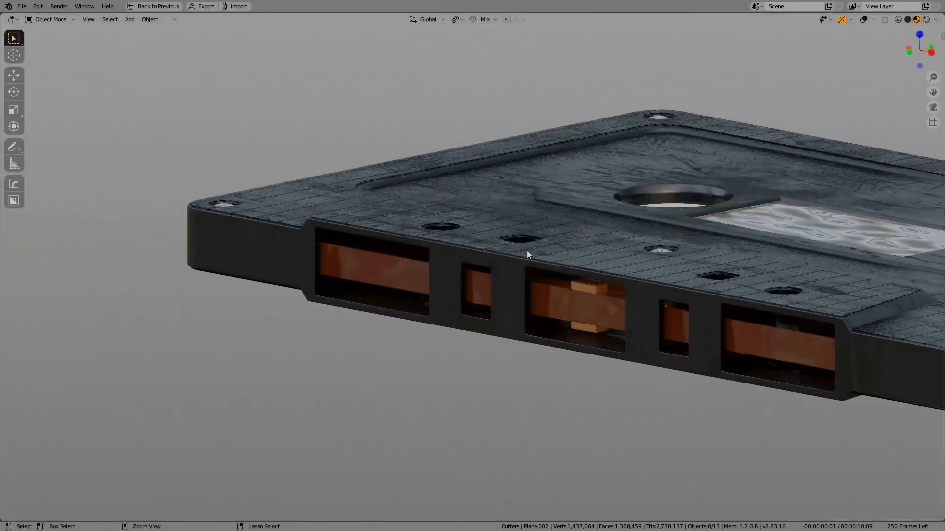
{"action": "scroll", "scroll_direction": "up", "scroll_amount": 3}
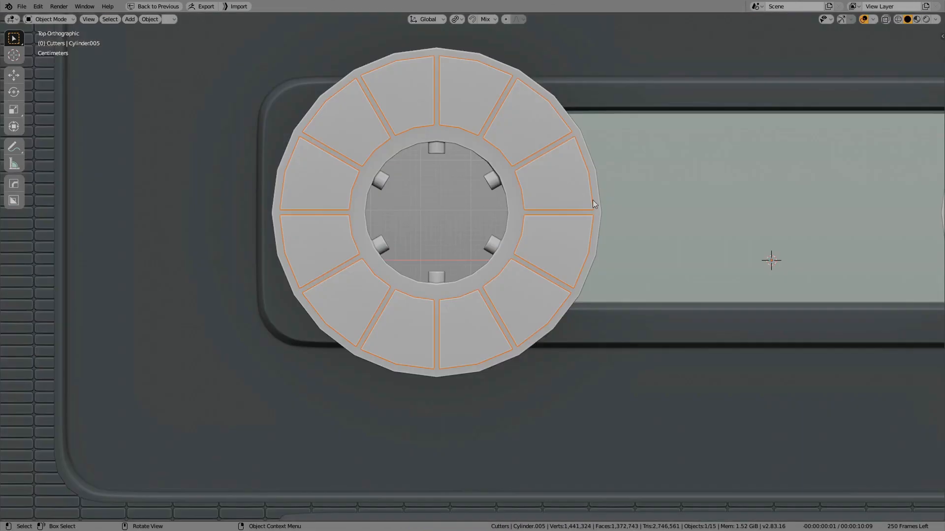
View Cube.008 from top orthographic with its Subdivision Surface and Weighted Normal modifiers shown.
{"action": "key", "text": "Tab"}
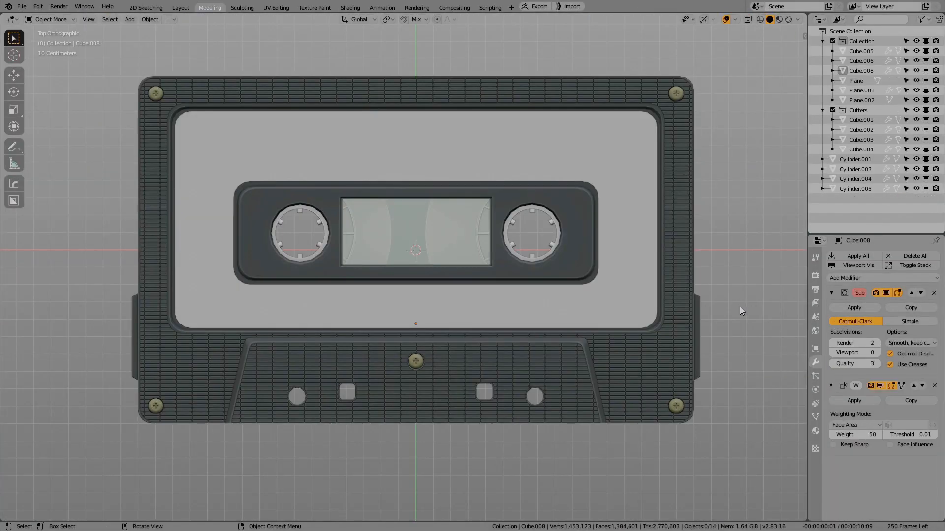
{"action": "mouse_move", "coordinate": [755, 346]}
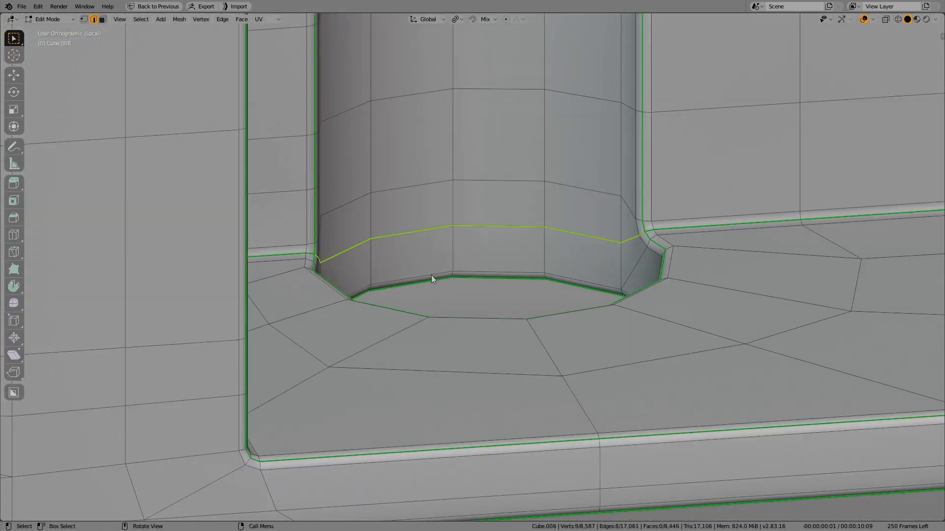
Mark seams on the body's edge loops, unwrap and pack the islands with UVPackmaster.
{"action": "left_click", "coordinate": [276, 7]}
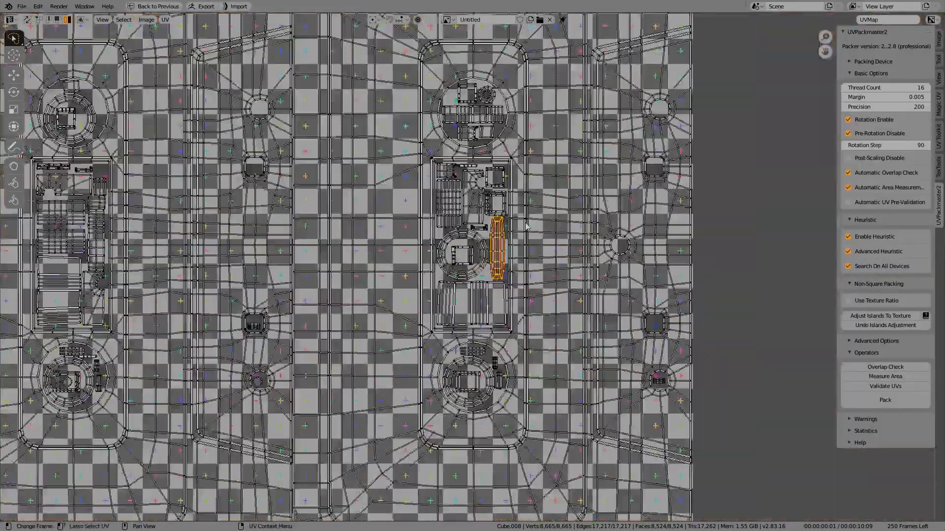
{"action": "left_click", "coordinate": [314, 7]}
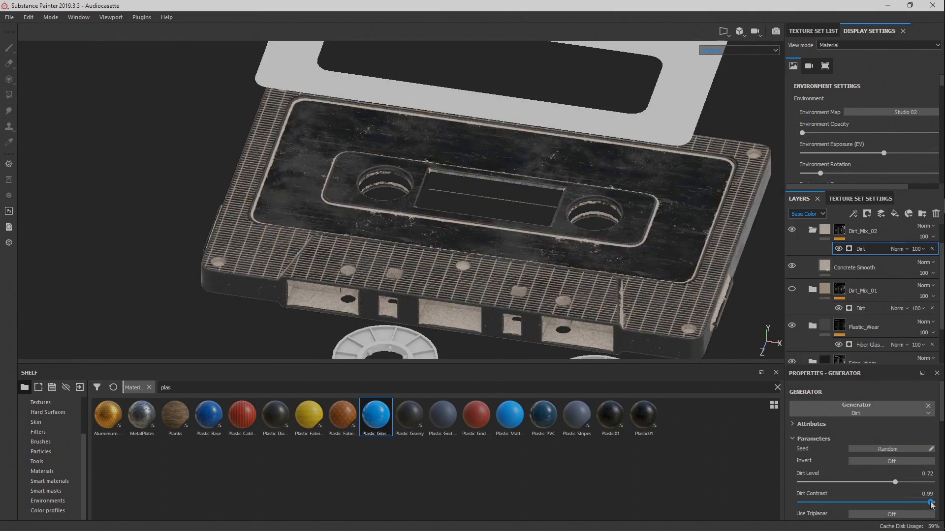
Drag Dirt Contrast to about 0.42 and Dirt Level down to about 0.36.
{"action": "left_click_drag", "start_coordinate": [930, 503], "coordinate": [817, 502]}
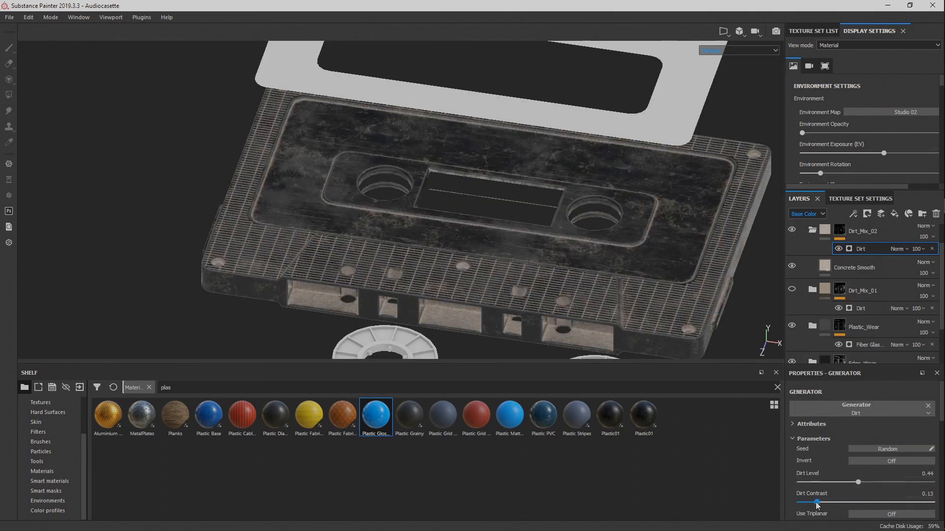
{"action": "left_click_drag", "start_coordinate": [817, 502], "coordinate": [902, 503]}
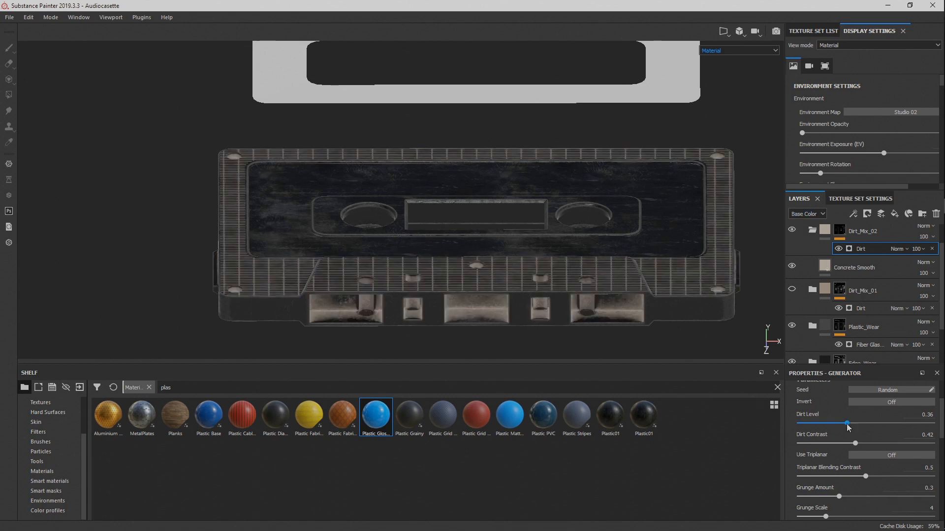
{"action": "left_click_drag", "start_coordinate": [846, 423], "coordinate": [832, 423]}
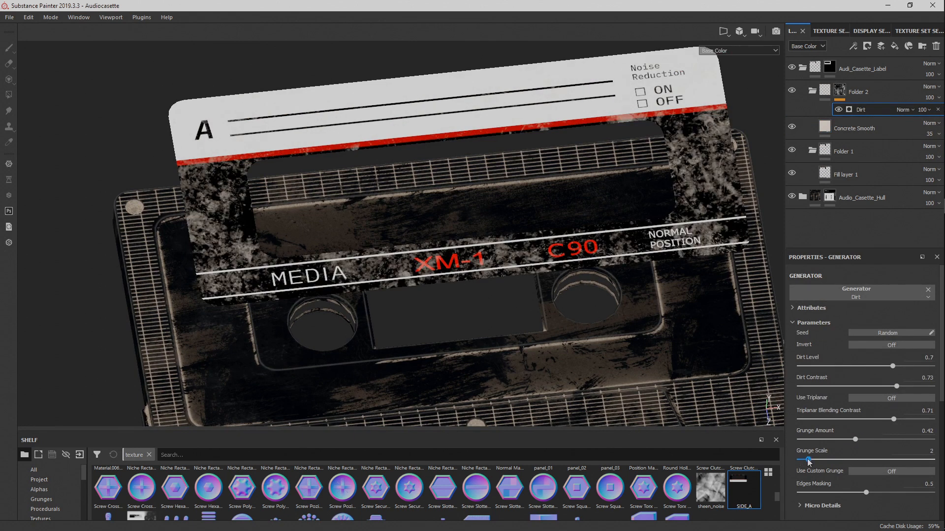
Set the Dripping Rust grunge scale to 2 and adjust the drips samples amount.
{"action": "left_click", "coordinate": [891, 398]}
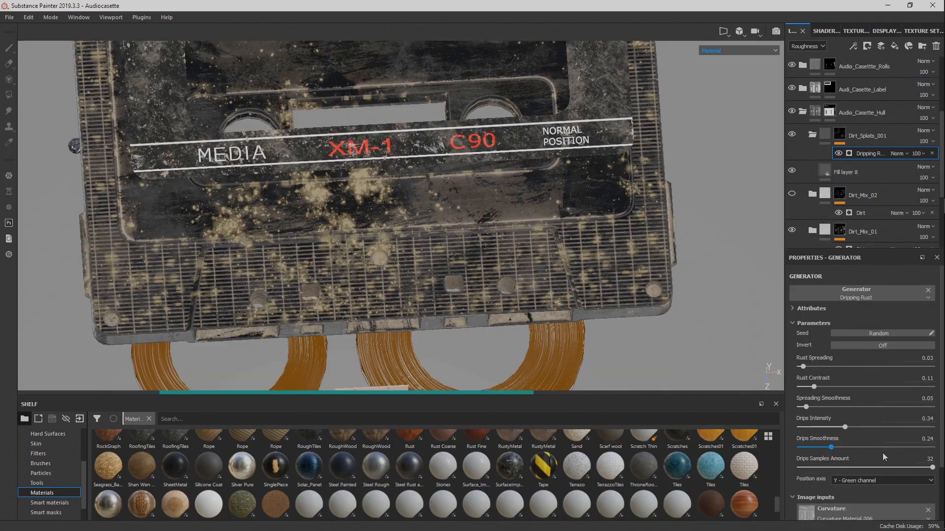
{"action": "left_click_drag", "start_coordinate": [810, 367], "coordinate": [798, 367]}
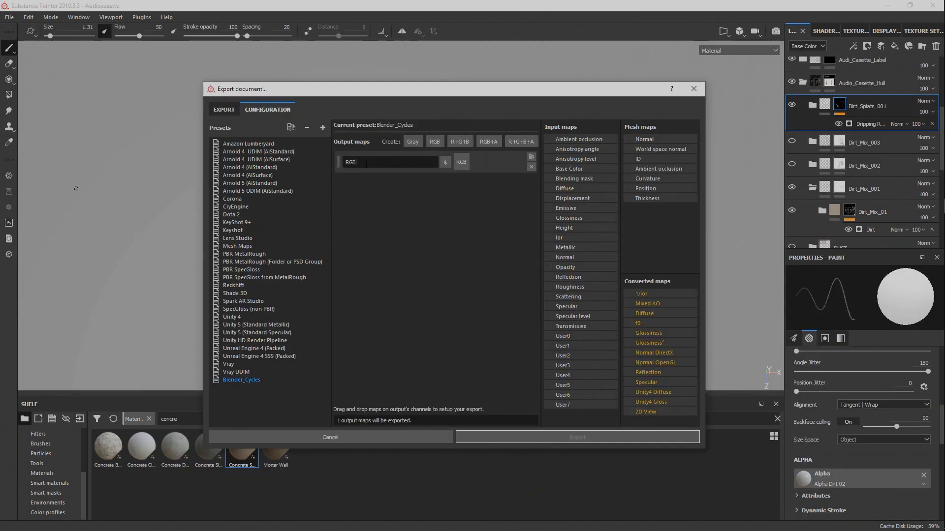
Rename the RGB output map in the Blender_Cycles export preset.
{"action": "left_click", "coordinate": [445, 161]}
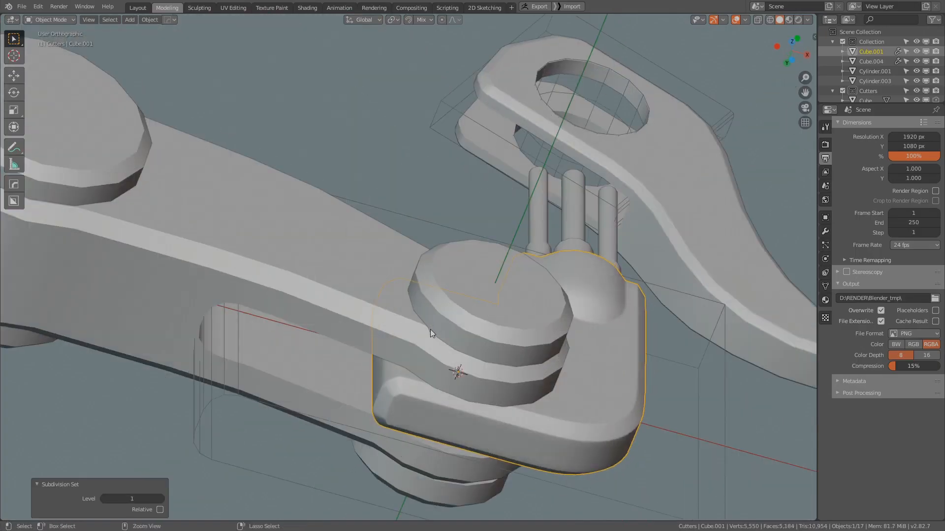
Load the eyeball project with its iris shader node tree.
{"action": "left_click", "coordinate": [396, 7]}
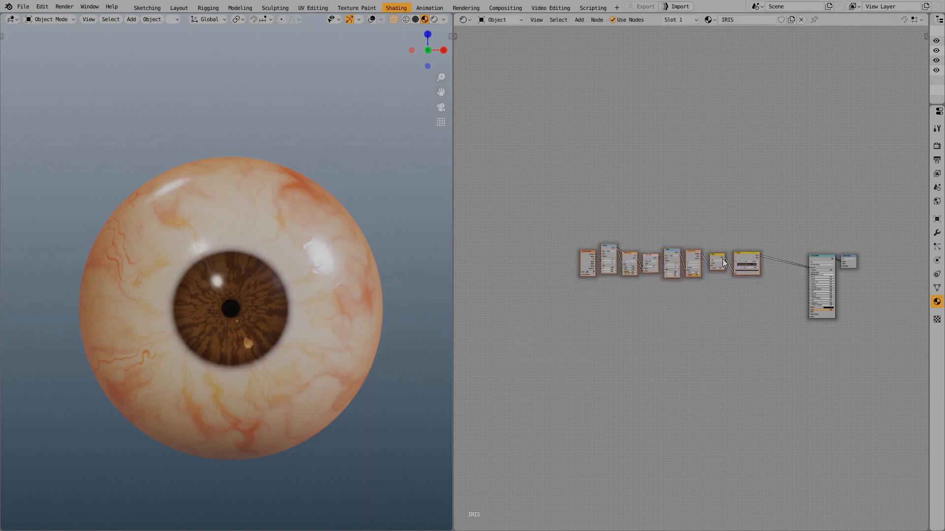